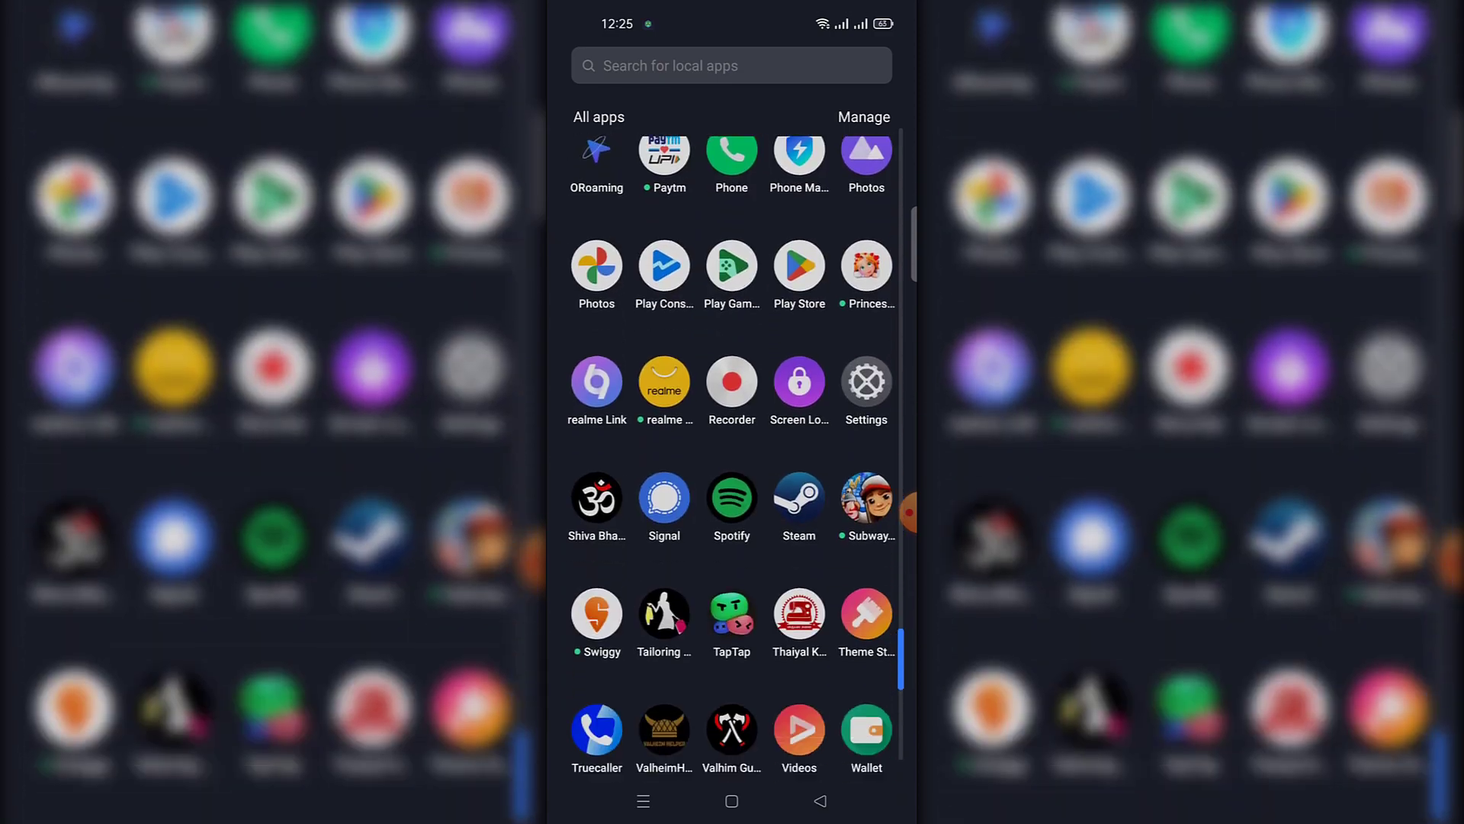
Uninstall Spotify from the app drawer by confirming the Delete Spotify prompt.
{"action": "scroll", "scroll_direction": "down", "scroll_amount": 3}
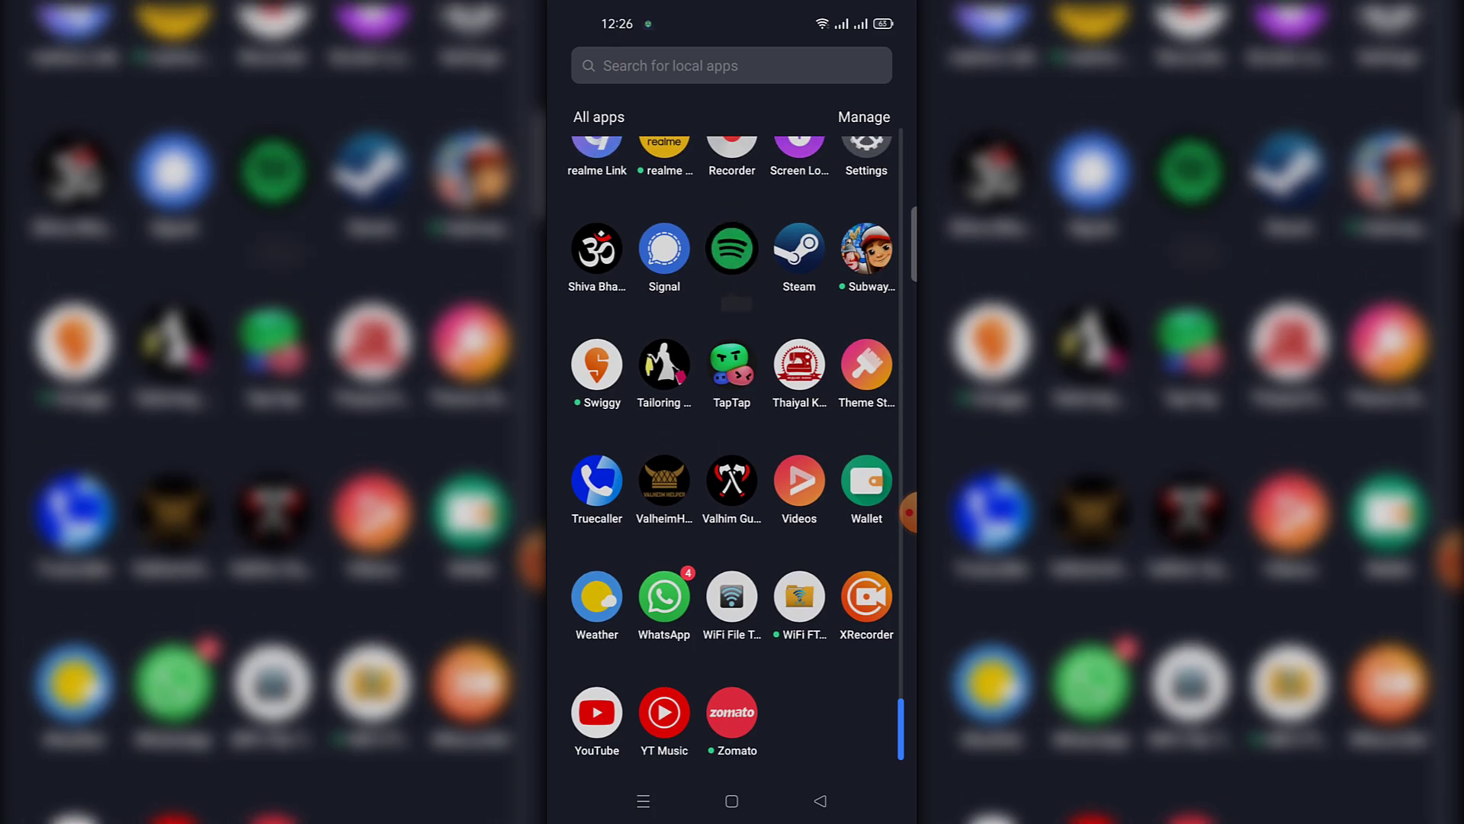
{"action": "left_click", "coordinate": [731, 249]}
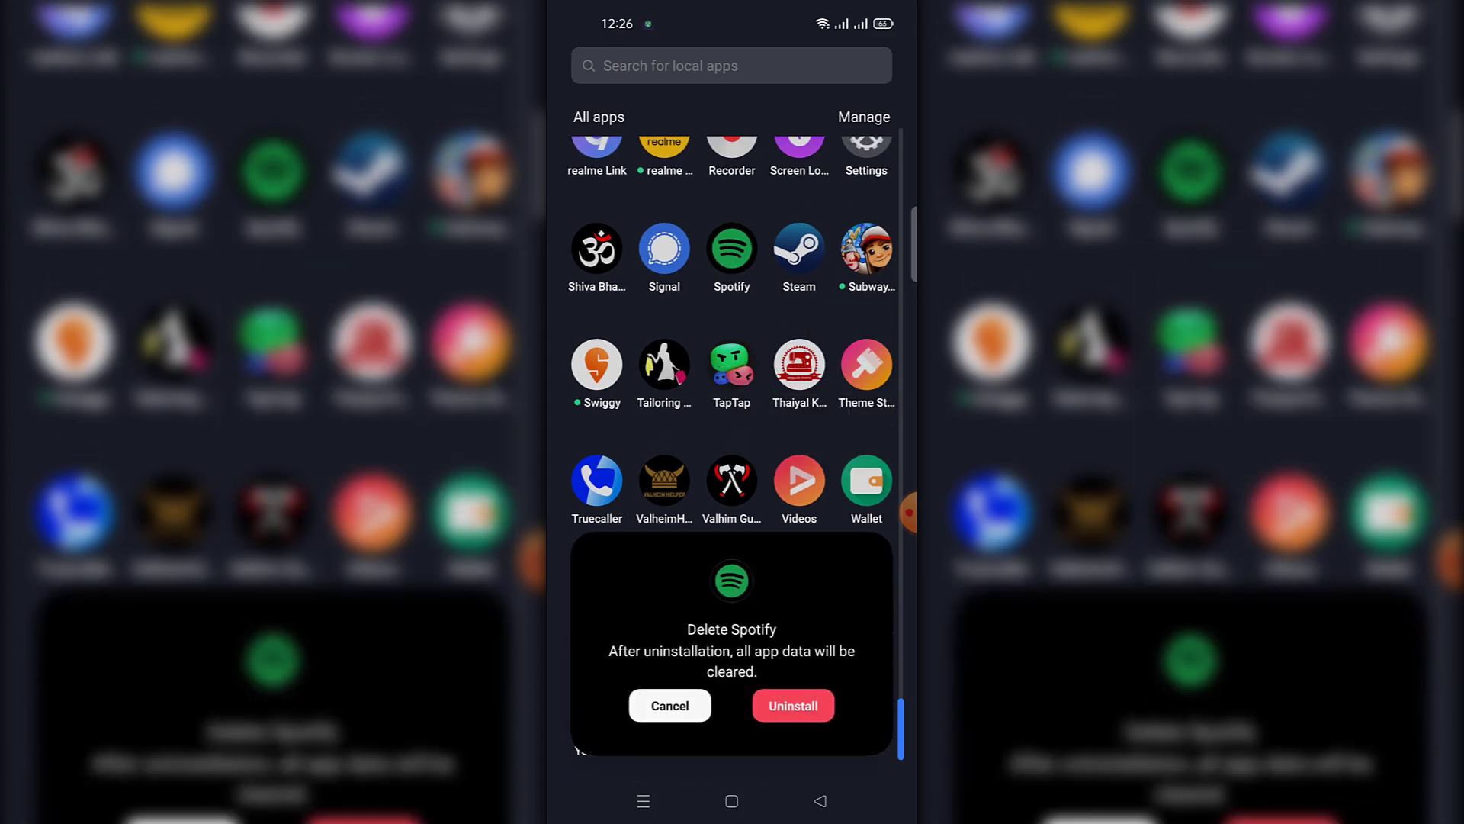
{"action": "left_click", "coordinate": [790, 705]}
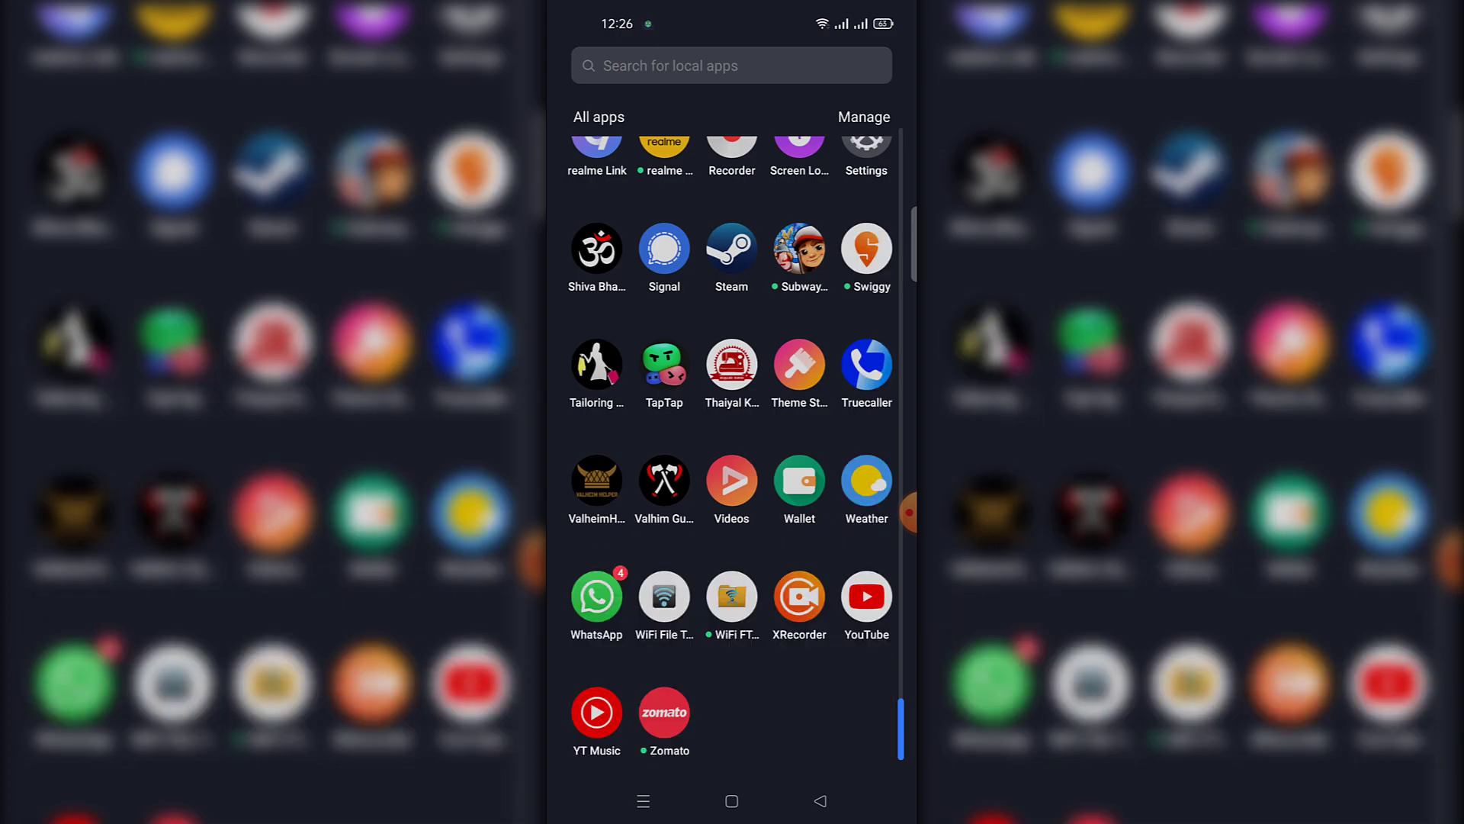
Search Google Play Store for 'spotify', then return to the home screen.
{"action": "type", "text": "st"}
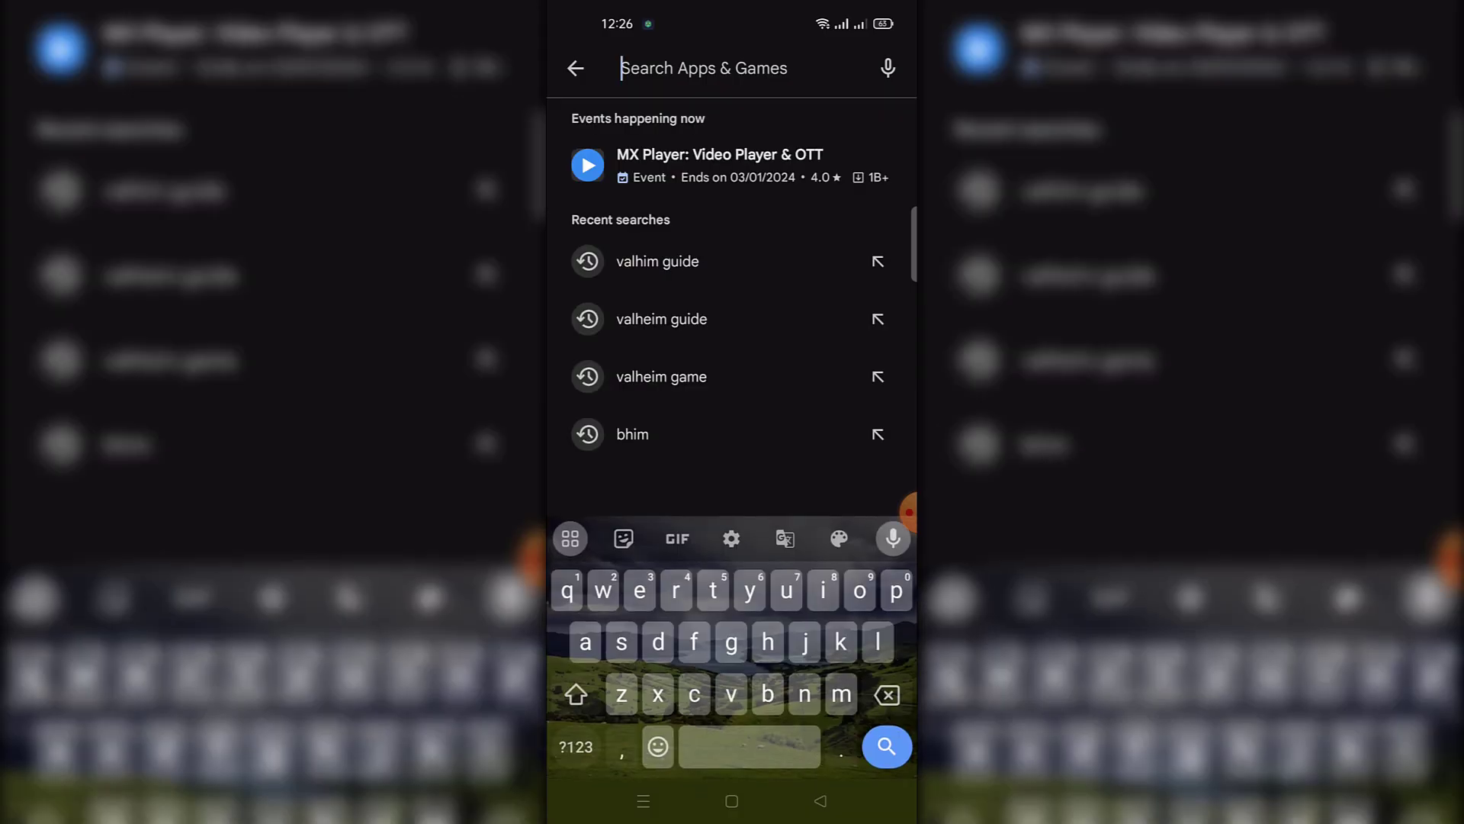
{"action": "type", "text": "spotify"}
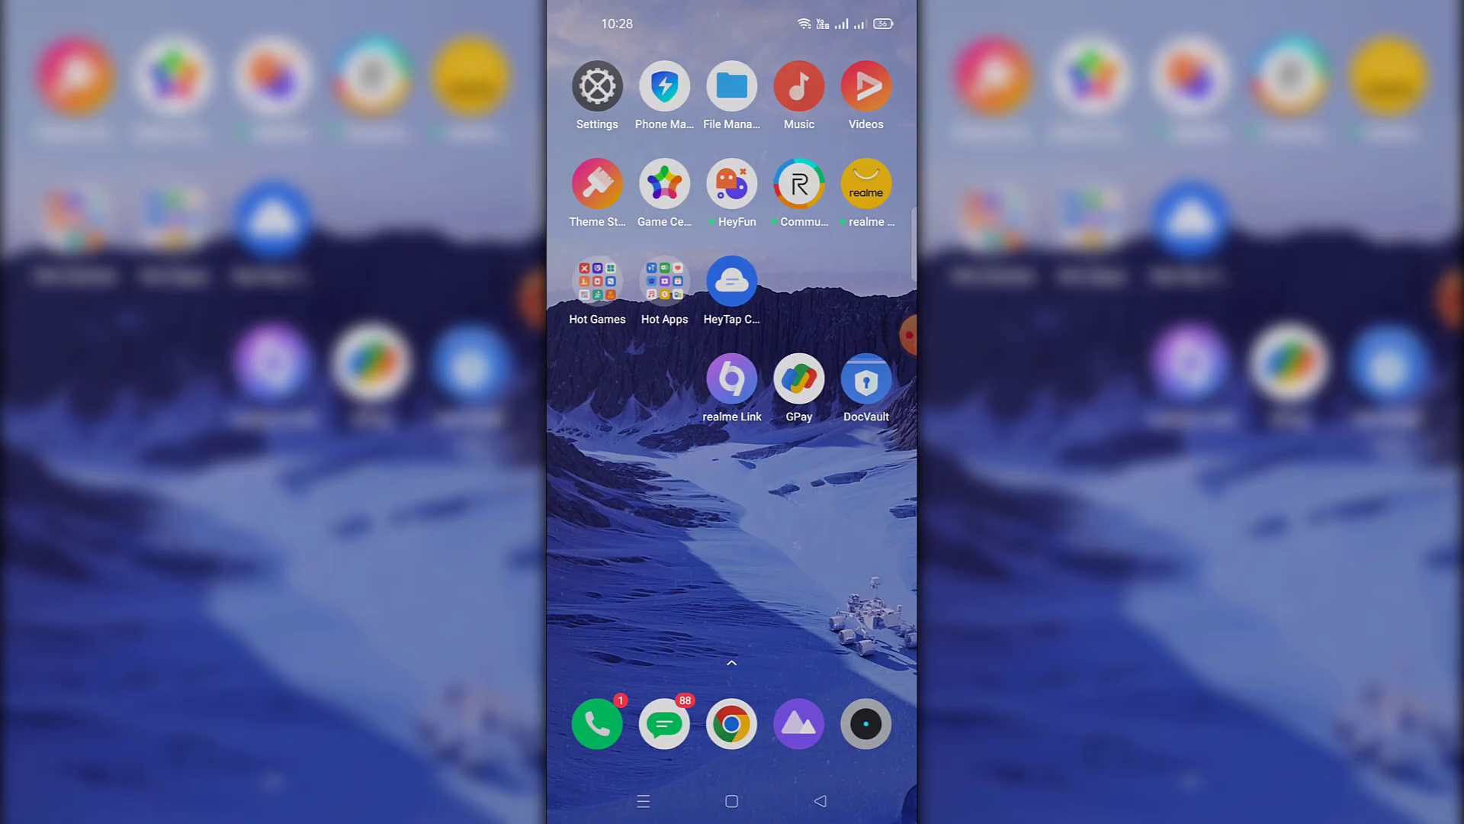
Open Settings and scroll down to the Battery page.
{"action": "left_click", "coordinate": [597, 86]}
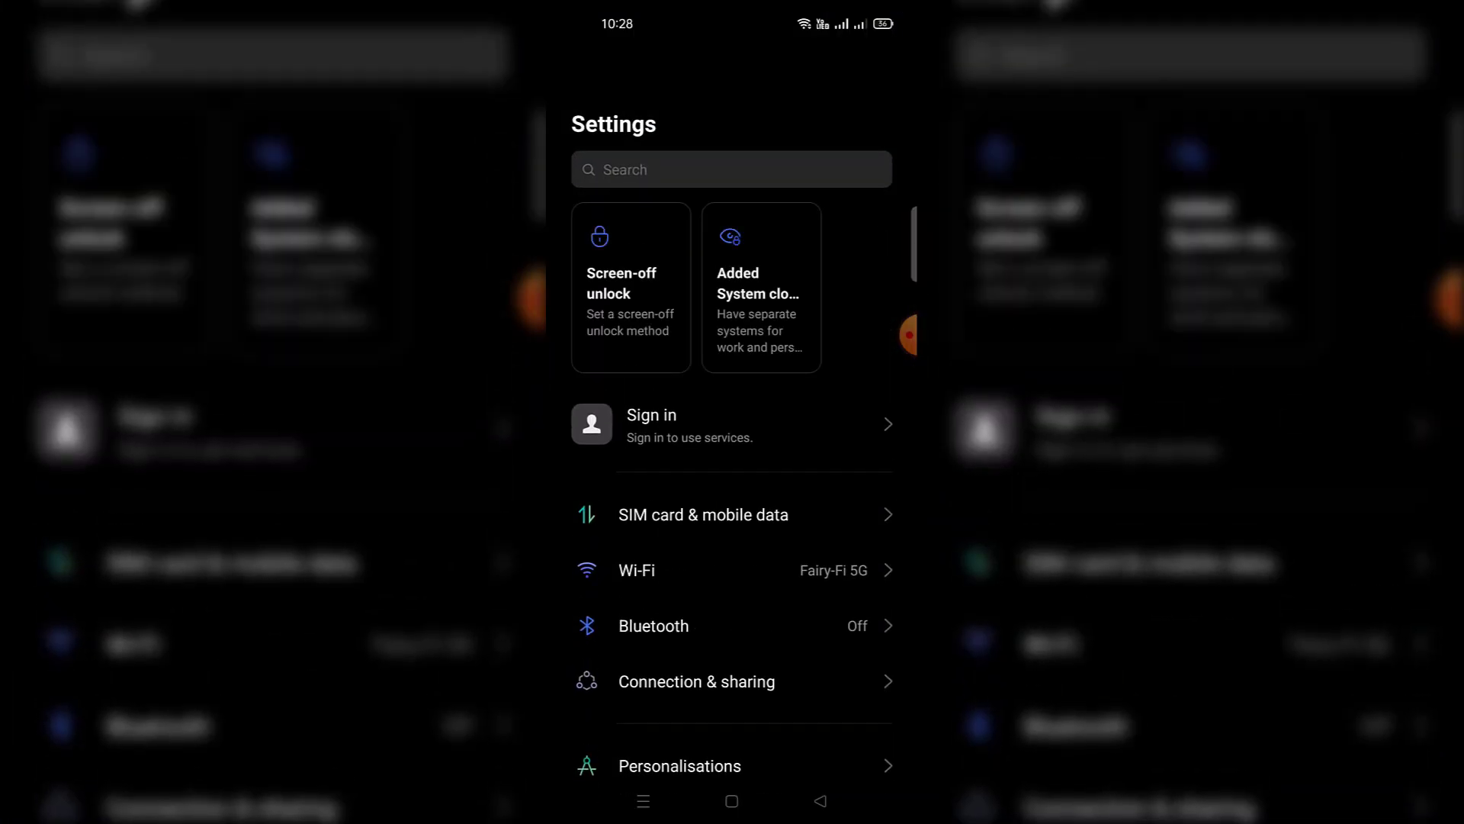
{"action": "scroll", "scroll_direction": "down", "scroll_amount": 3}
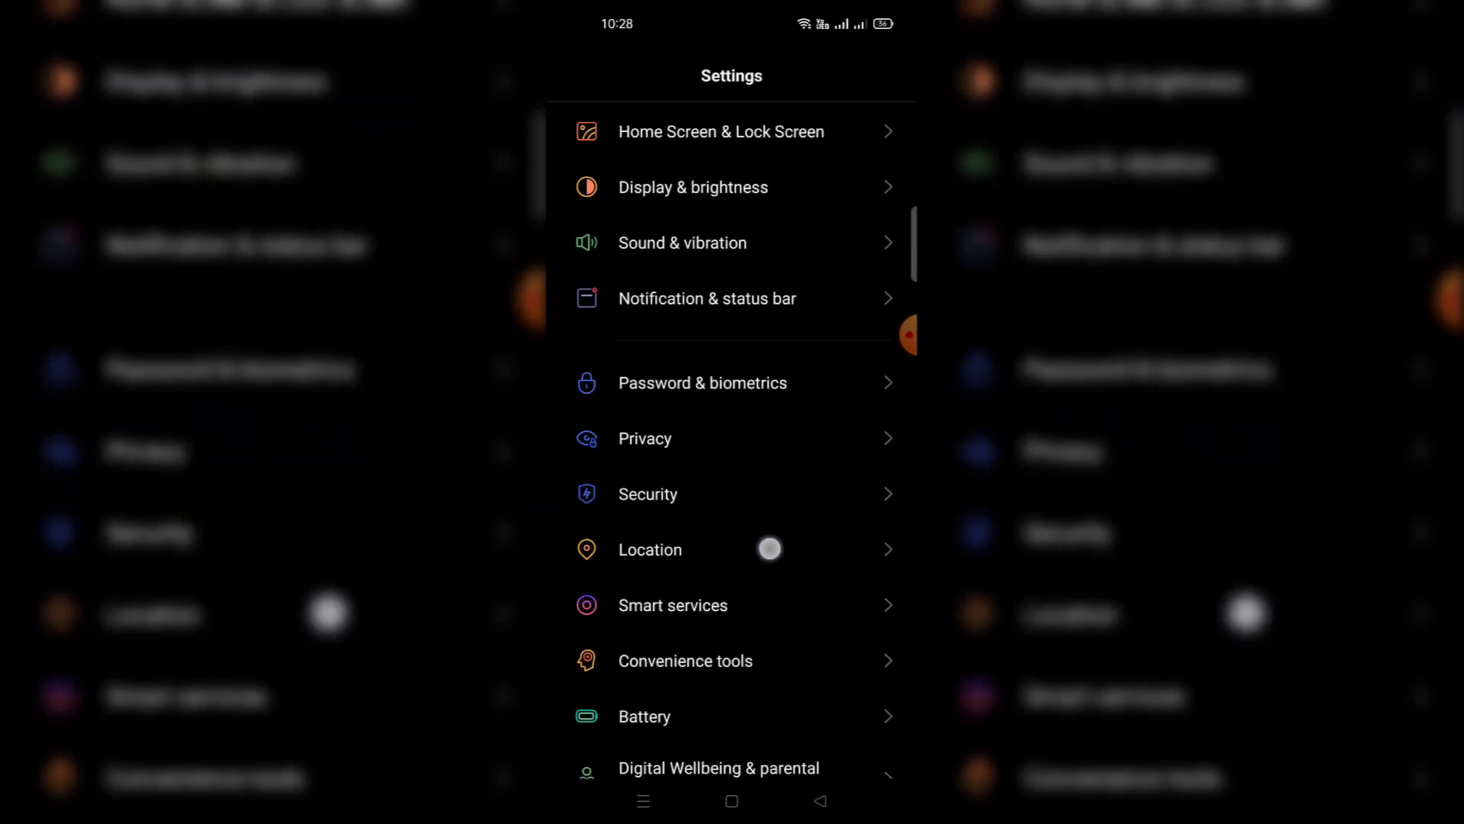
{"action": "scroll", "scroll_direction": "down", "scroll_amount": 3}
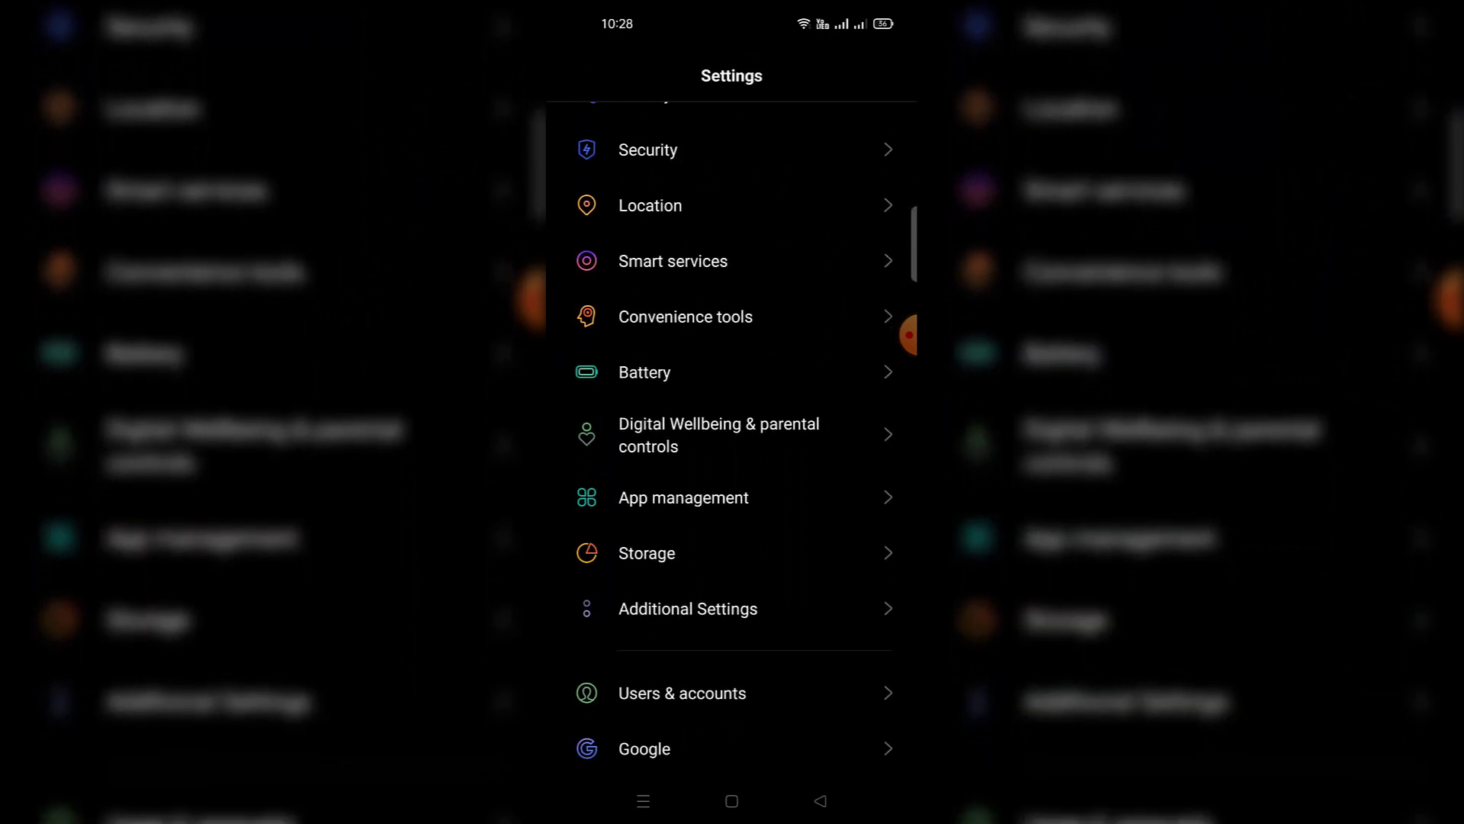
{"action": "left_click", "coordinate": [644, 371]}
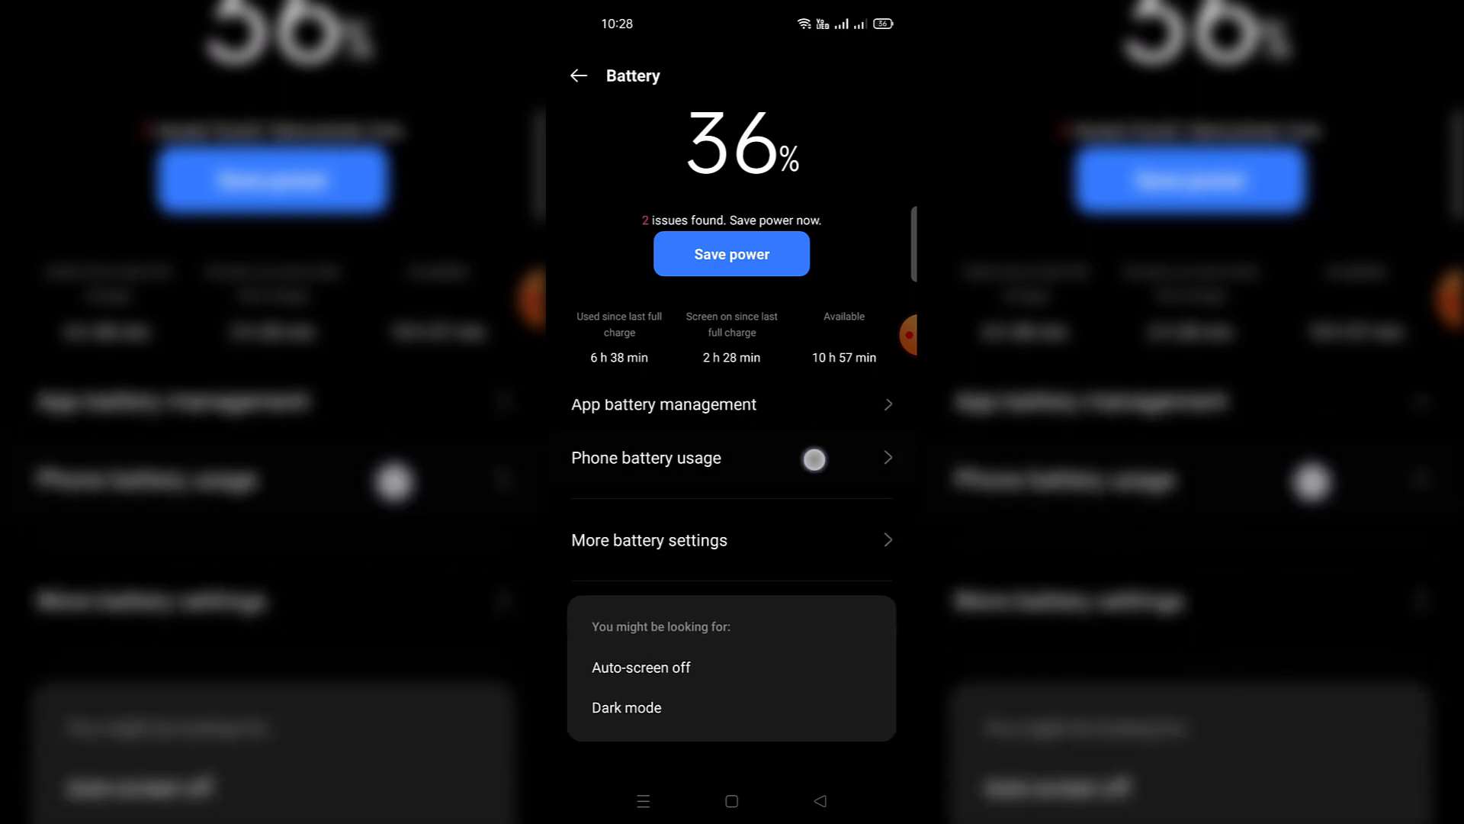
Open Spotify's entry in the phone battery usage list.
{"action": "left_click", "coordinate": [645, 457]}
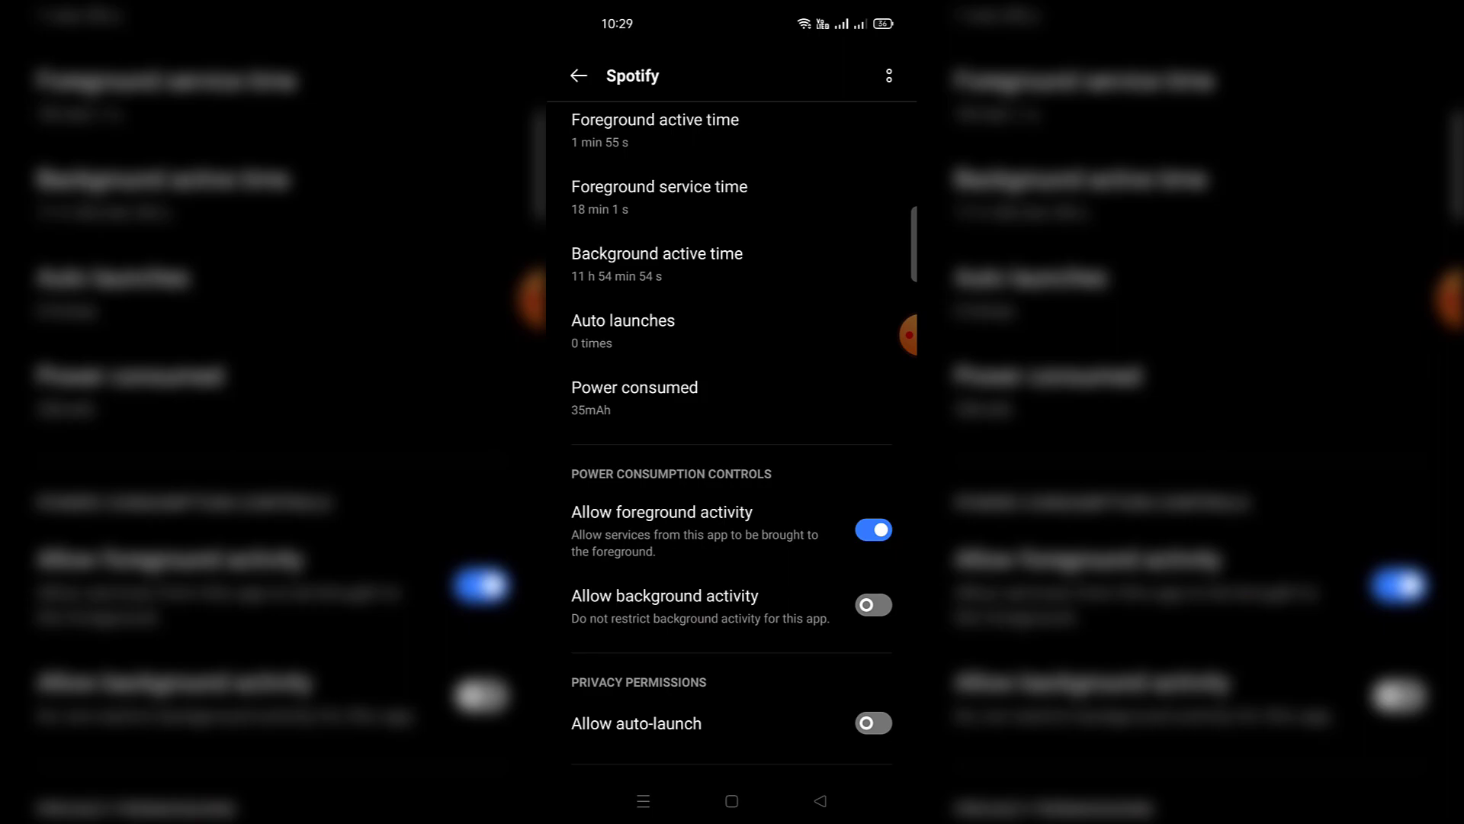
Switch on and confirm Allow background activity for Spotify, then go back to Battery.
{"action": "left_click", "coordinate": [872, 604]}
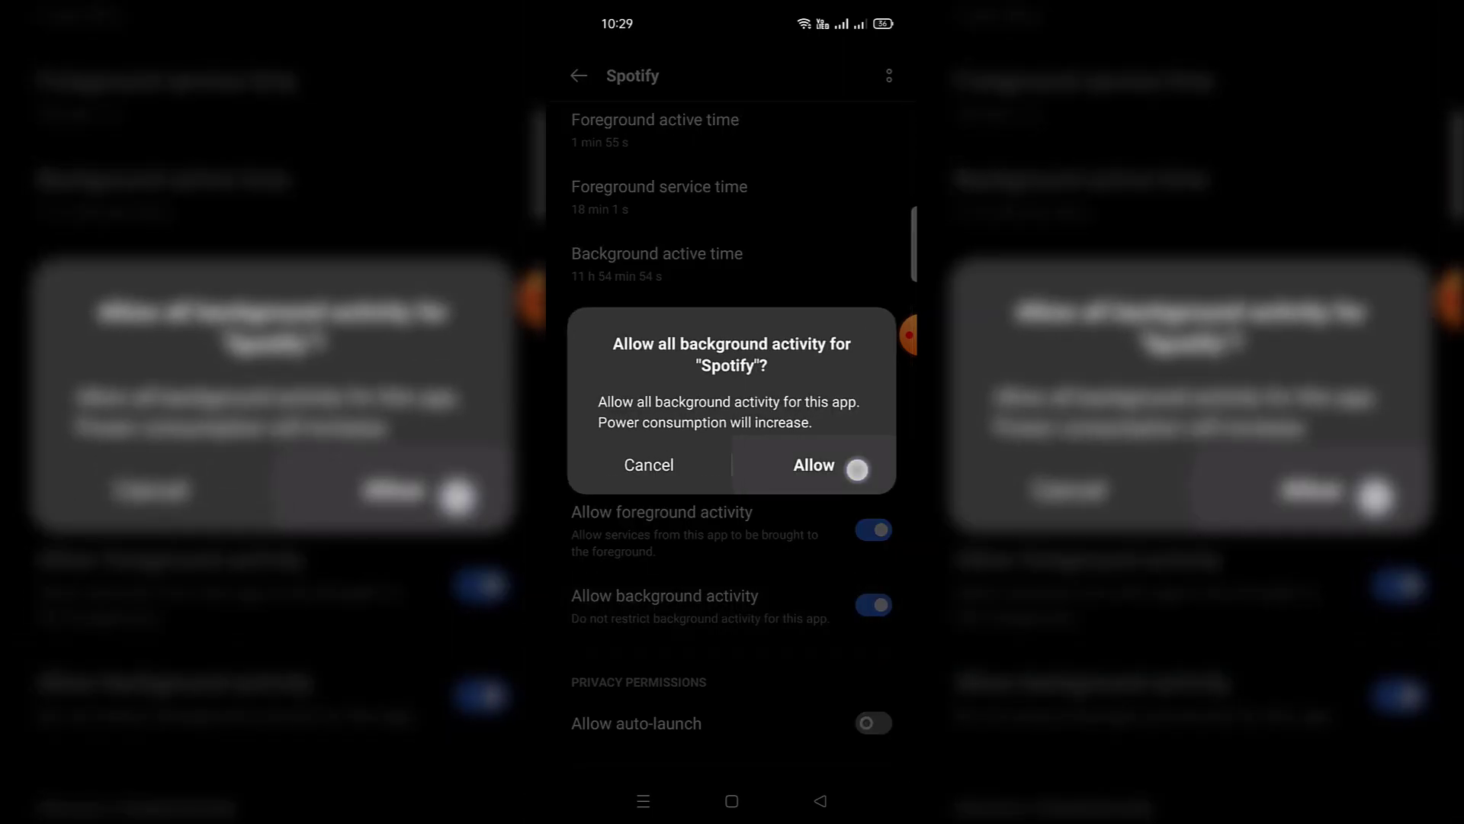
{"action": "left_click", "coordinate": [812, 465]}
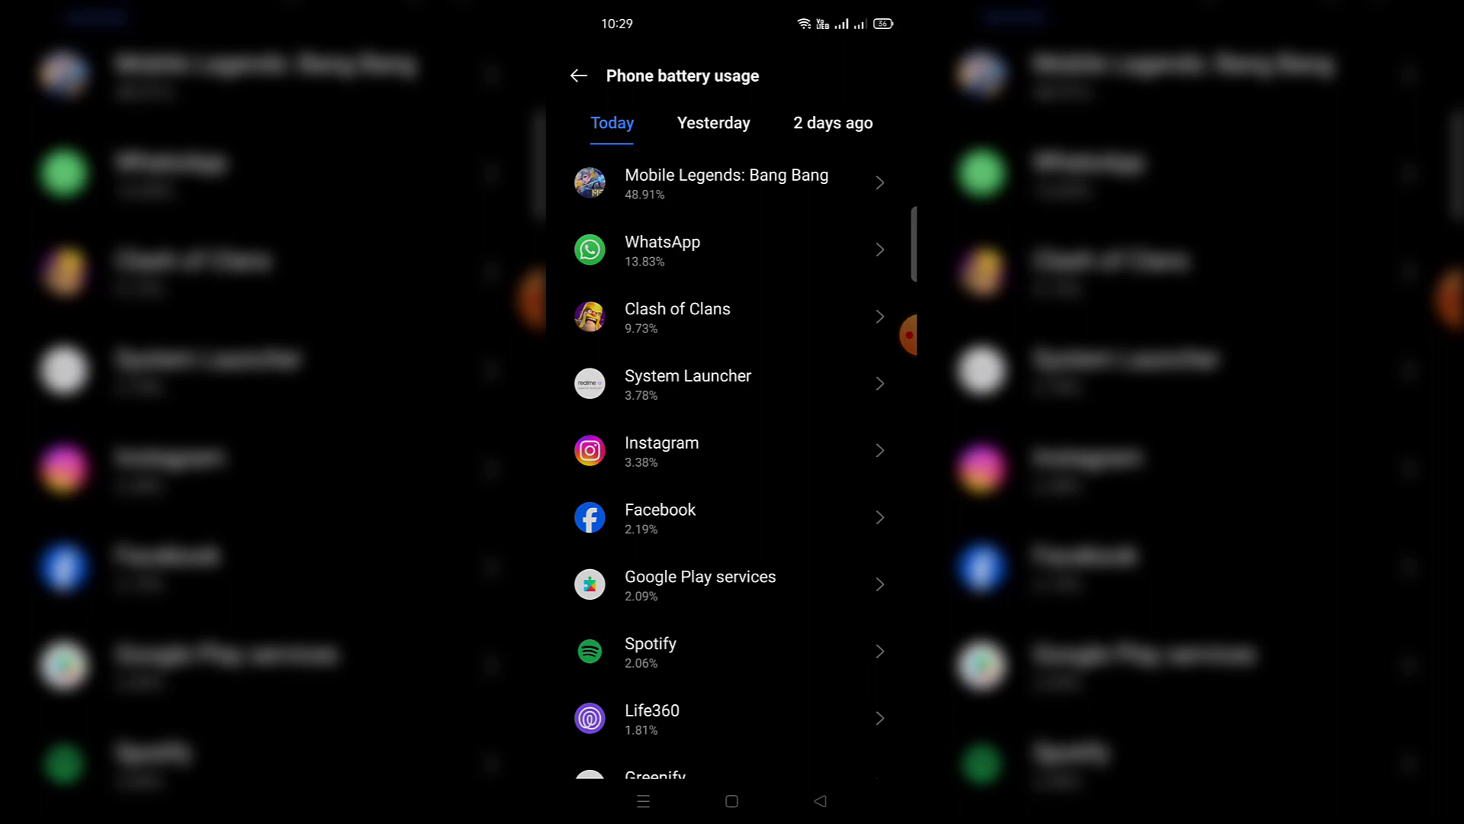
{"action": "left_click", "coordinate": [578, 76]}
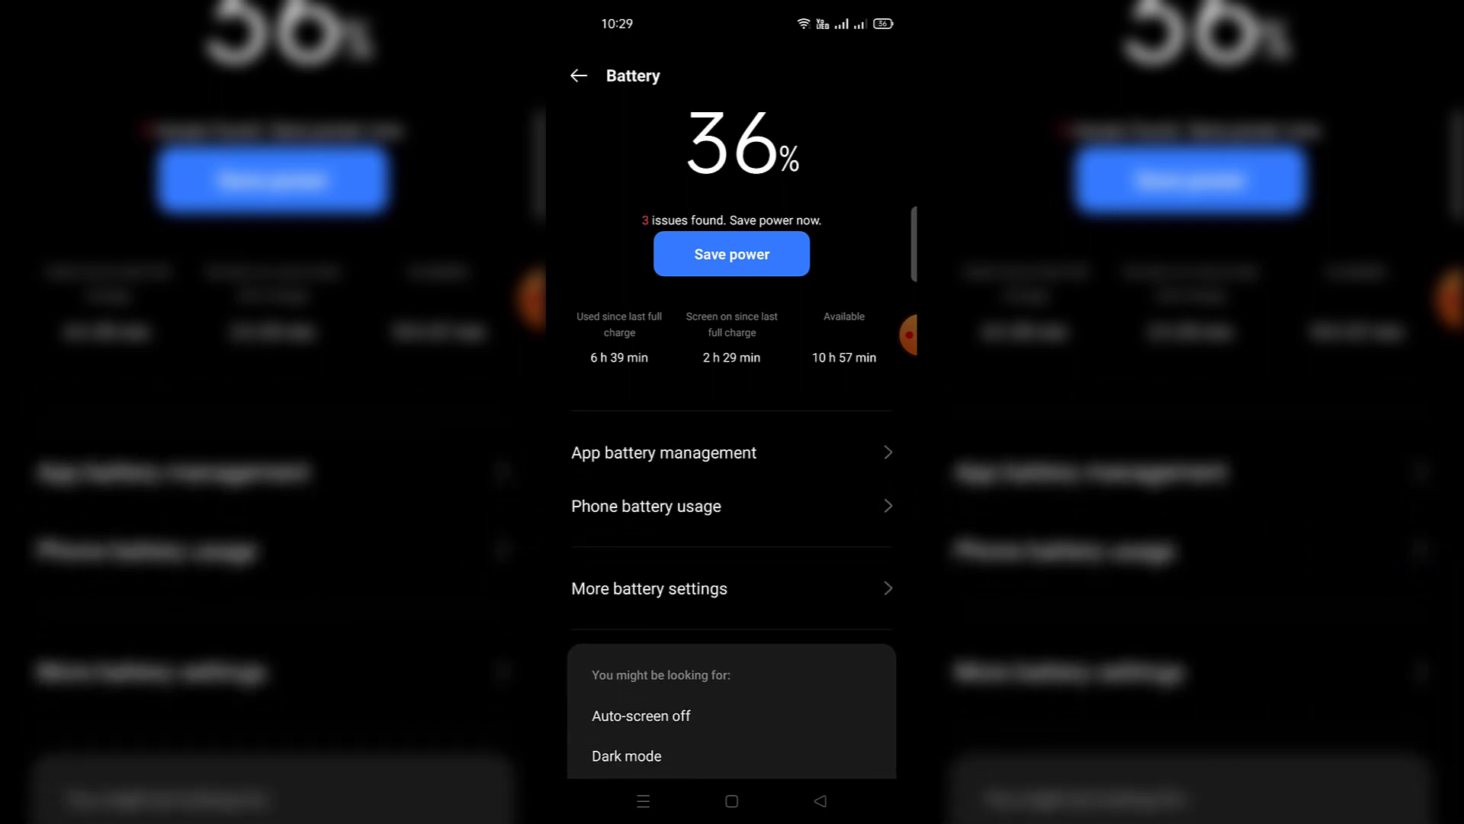
Open More battery settings > Optimise battery use and scroll down to Spotify.
{"action": "left_click", "coordinate": [649, 588]}
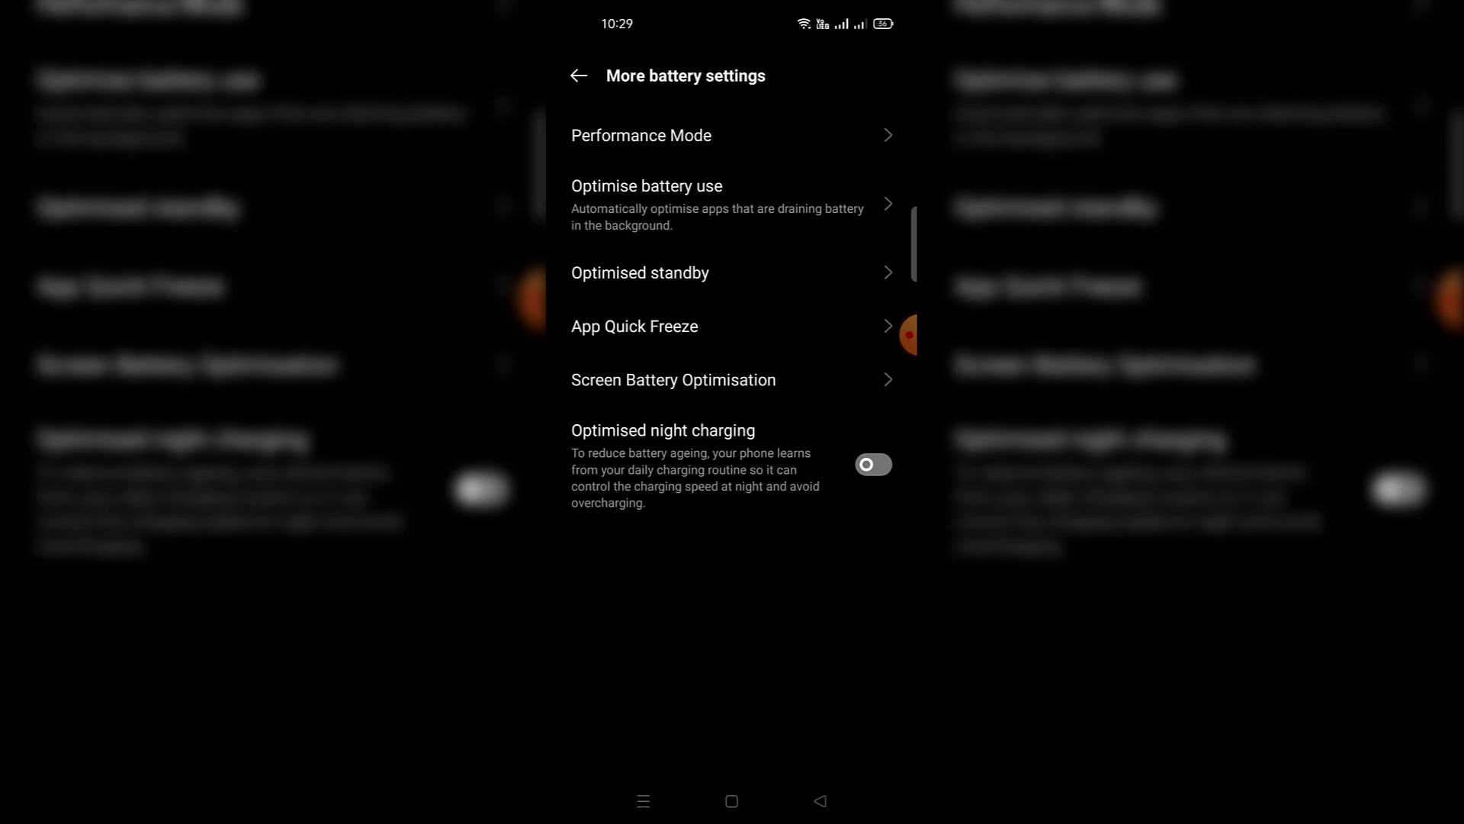
{"action": "left_click", "coordinate": [646, 186]}
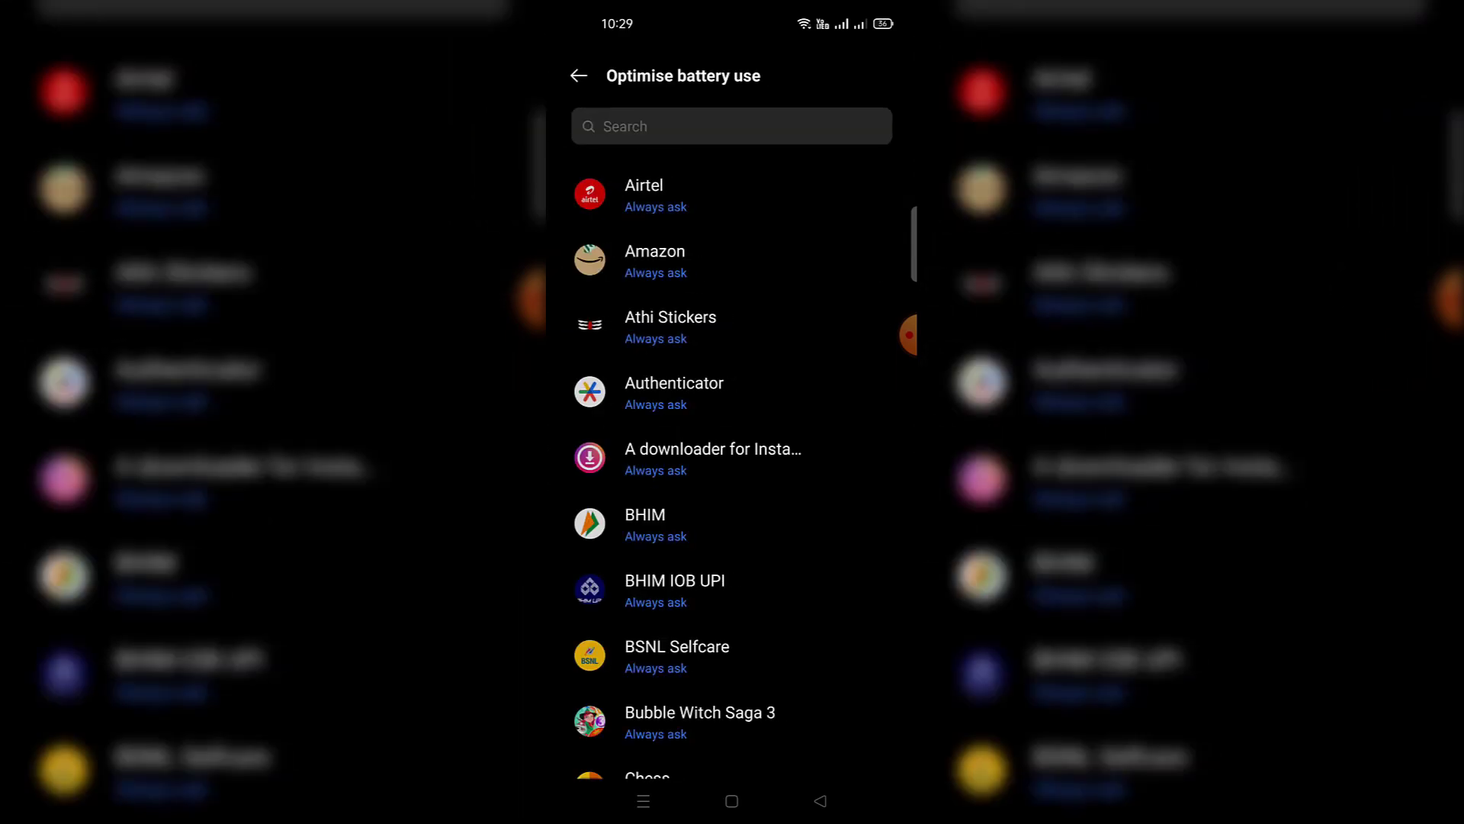
{"action": "scroll", "scroll_direction": "down", "scroll_amount": 3}
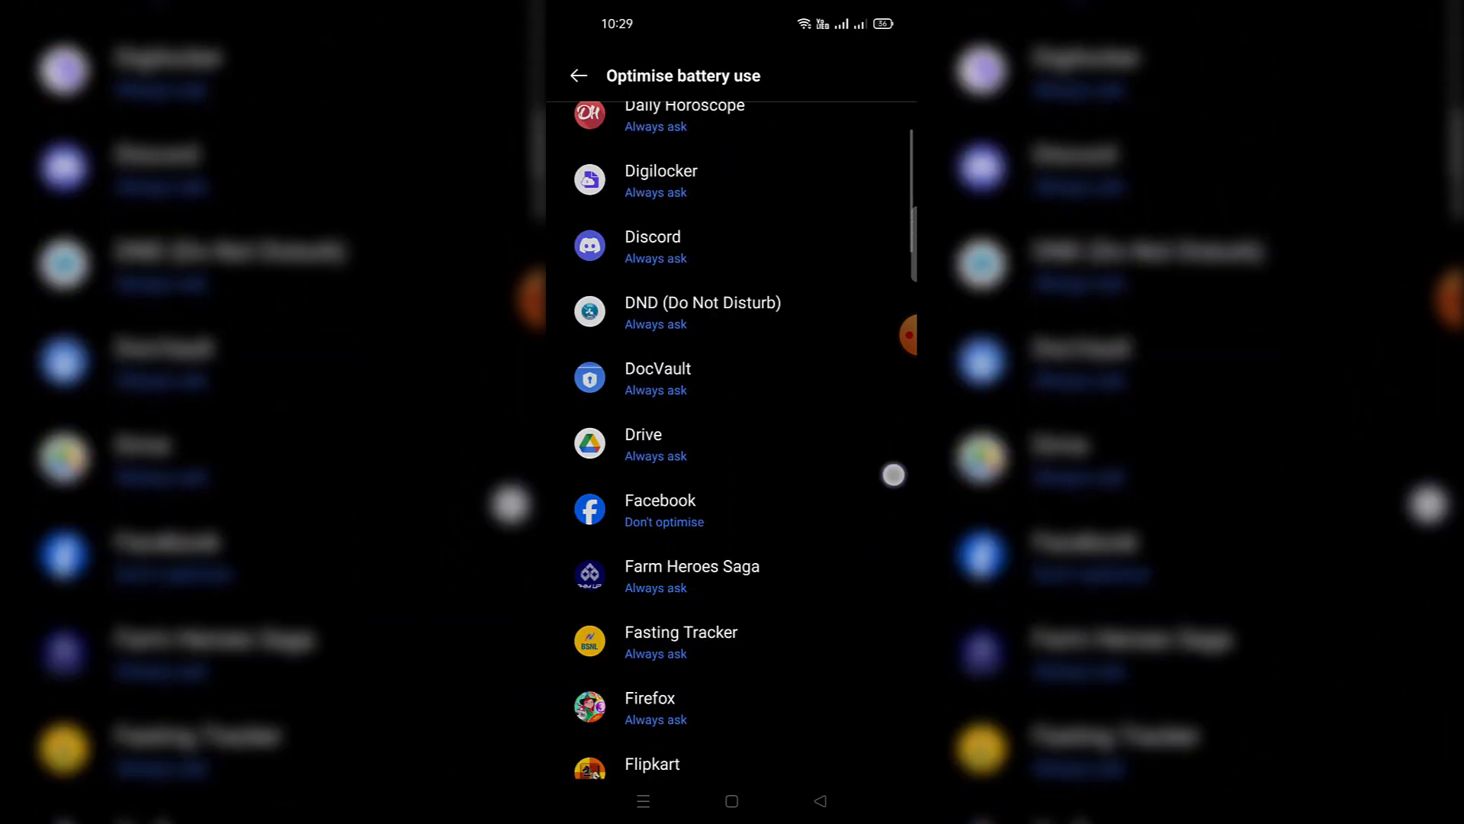
{"action": "scroll", "scroll_direction": "down", "scroll_amount": 3}
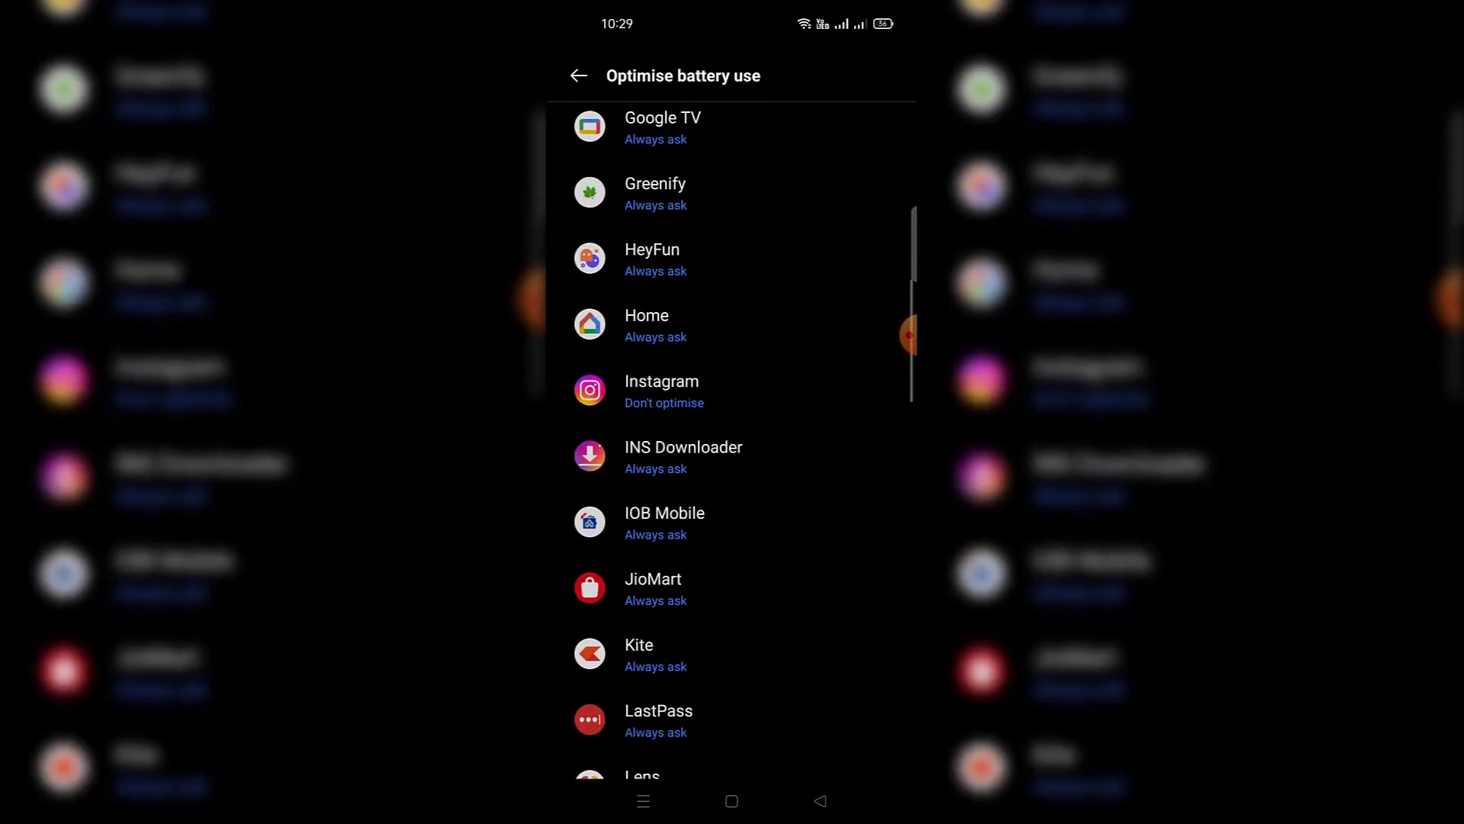
{"action": "scroll", "scroll_direction": "down", "scroll_amount": 3}
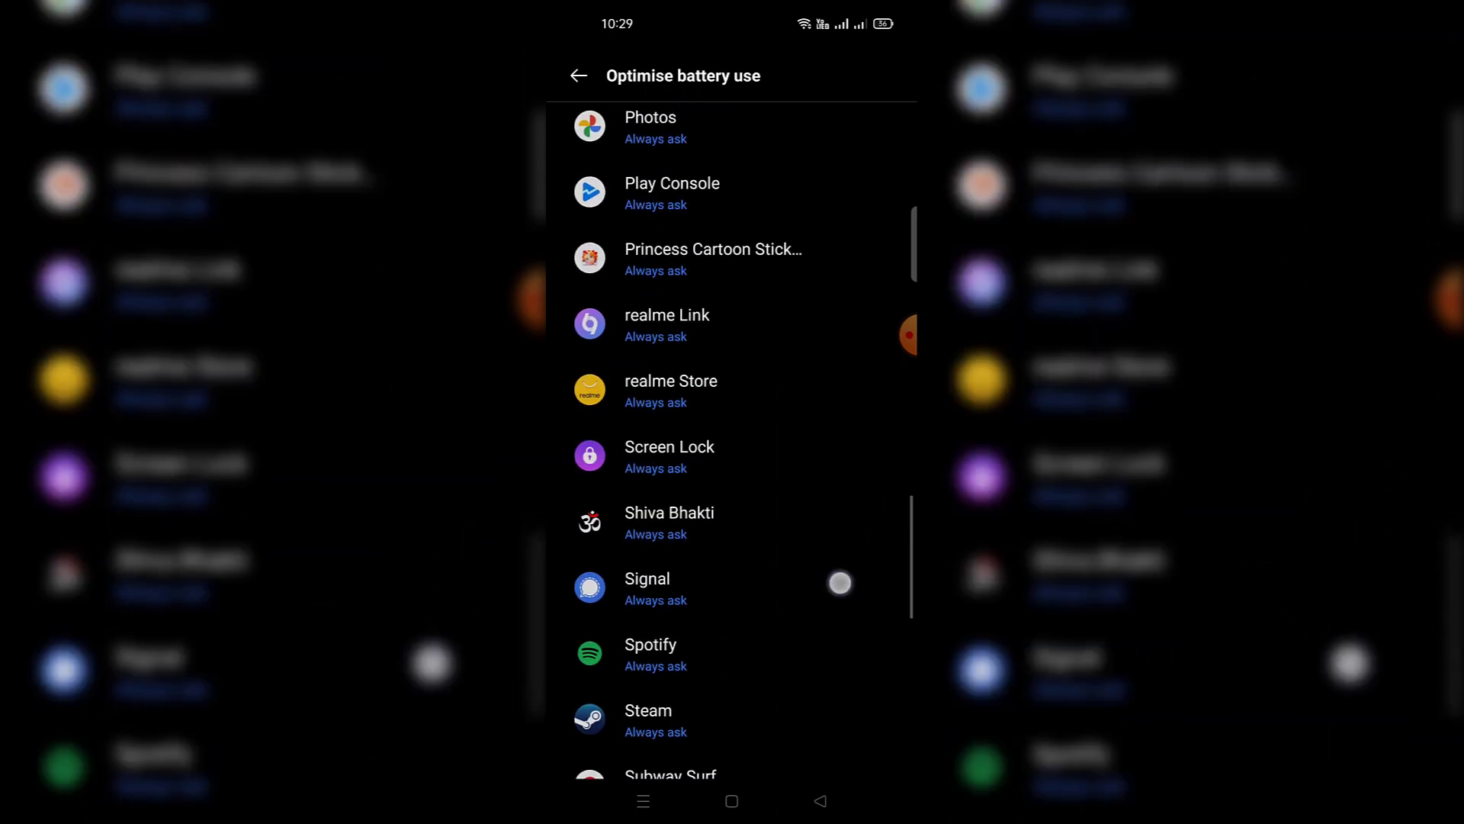
{"action": "scroll", "scroll_direction": "down", "scroll_amount": 3}
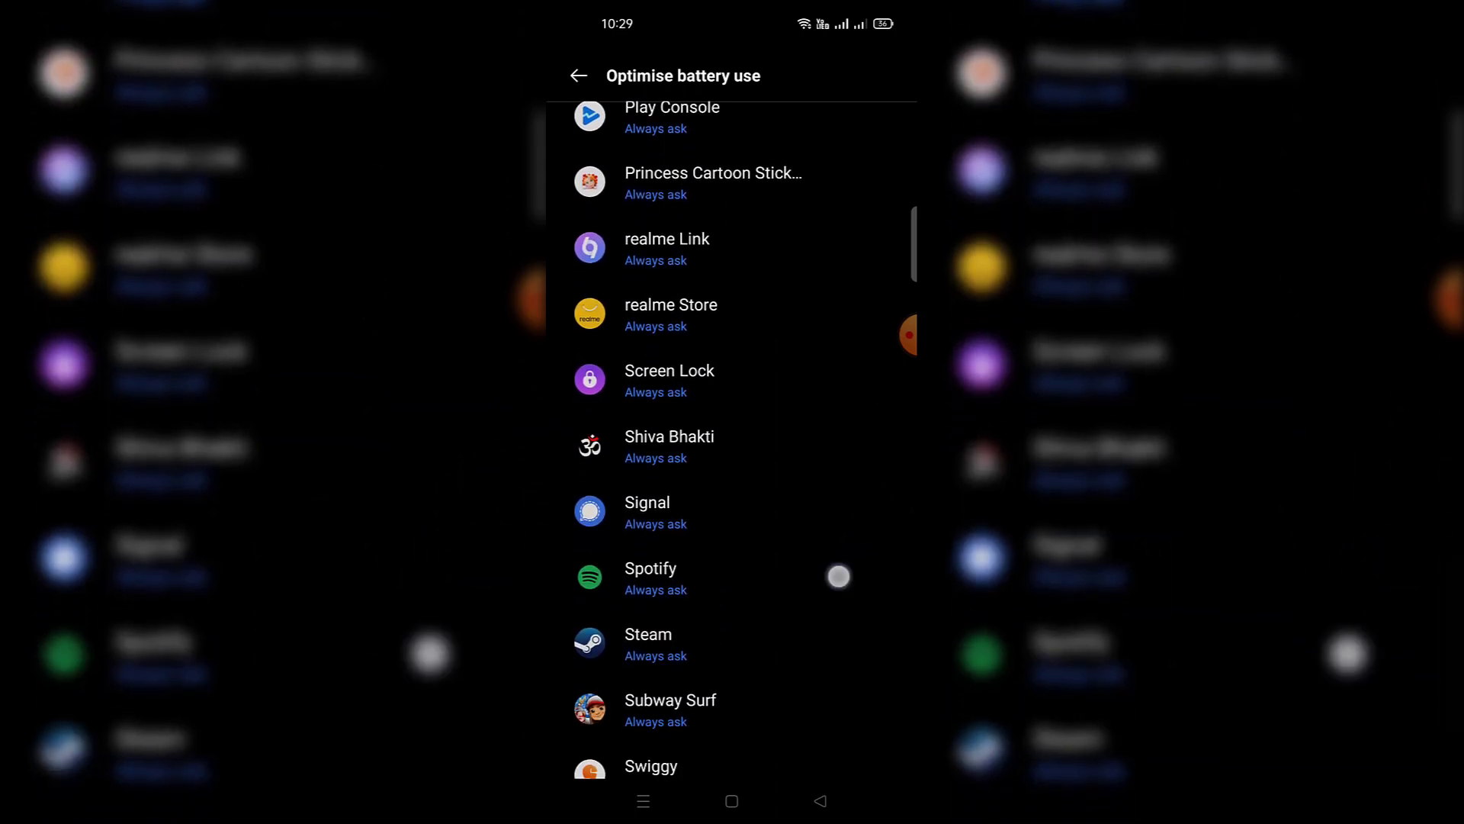
Choose Don't optimise for Spotify in the Optimise battery use list.
{"action": "left_click", "coordinate": [650, 577]}
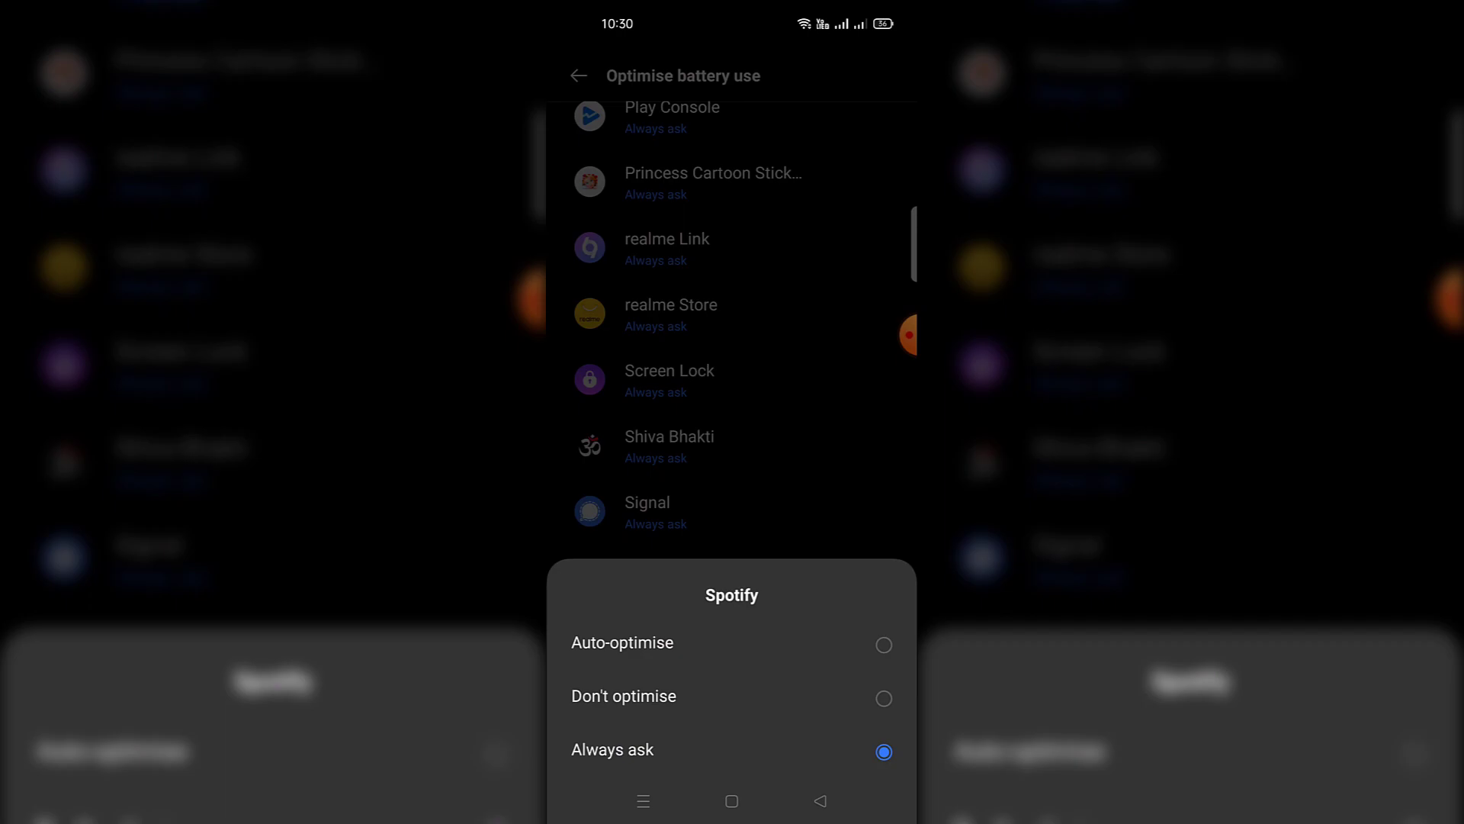
{"action": "left_click", "coordinate": [623, 695]}
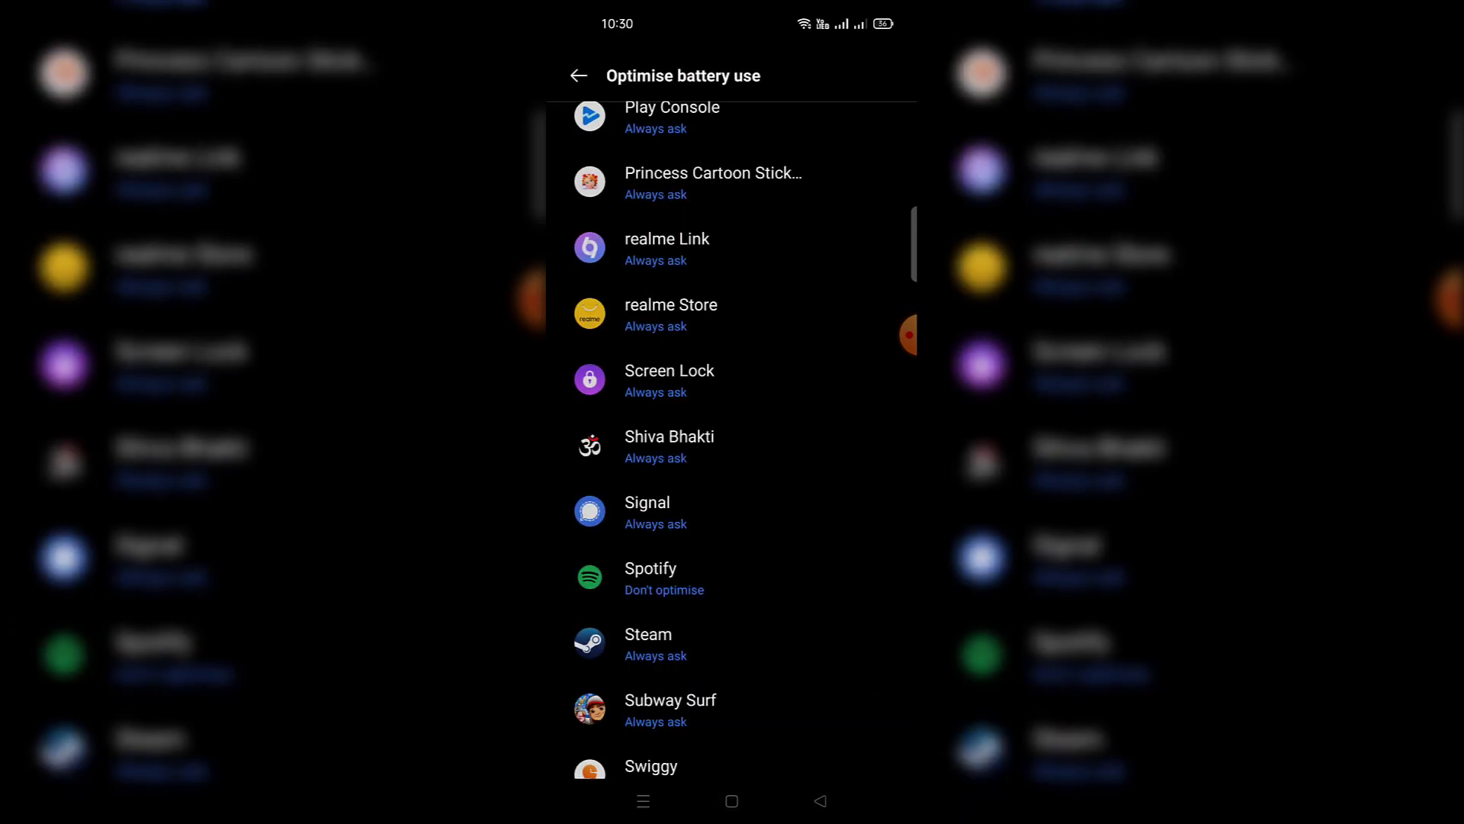